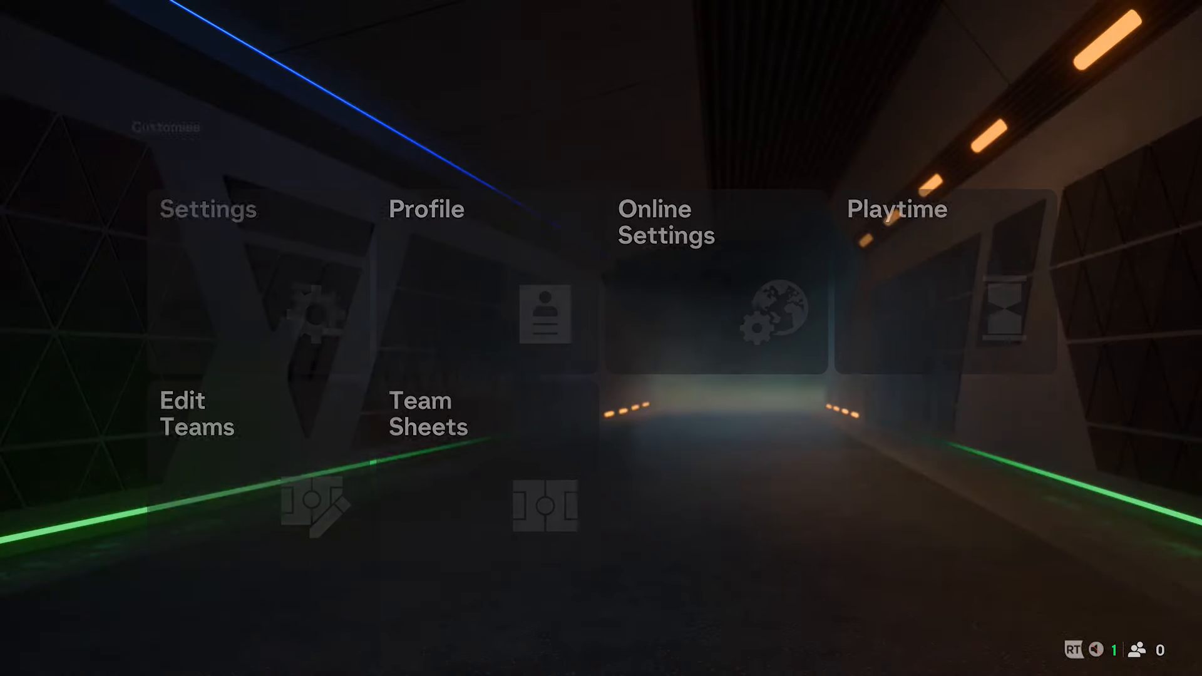
Go into Settings and then Game Settings, landing on the Match tab
click(207, 209)
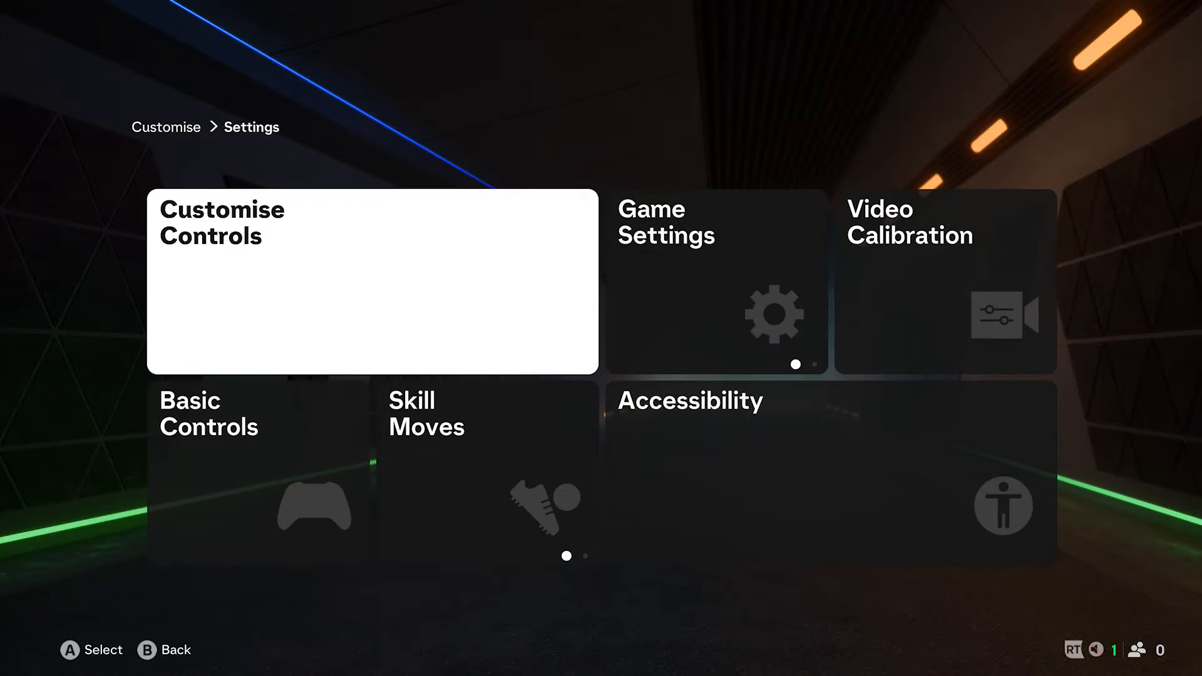
click(715, 282)
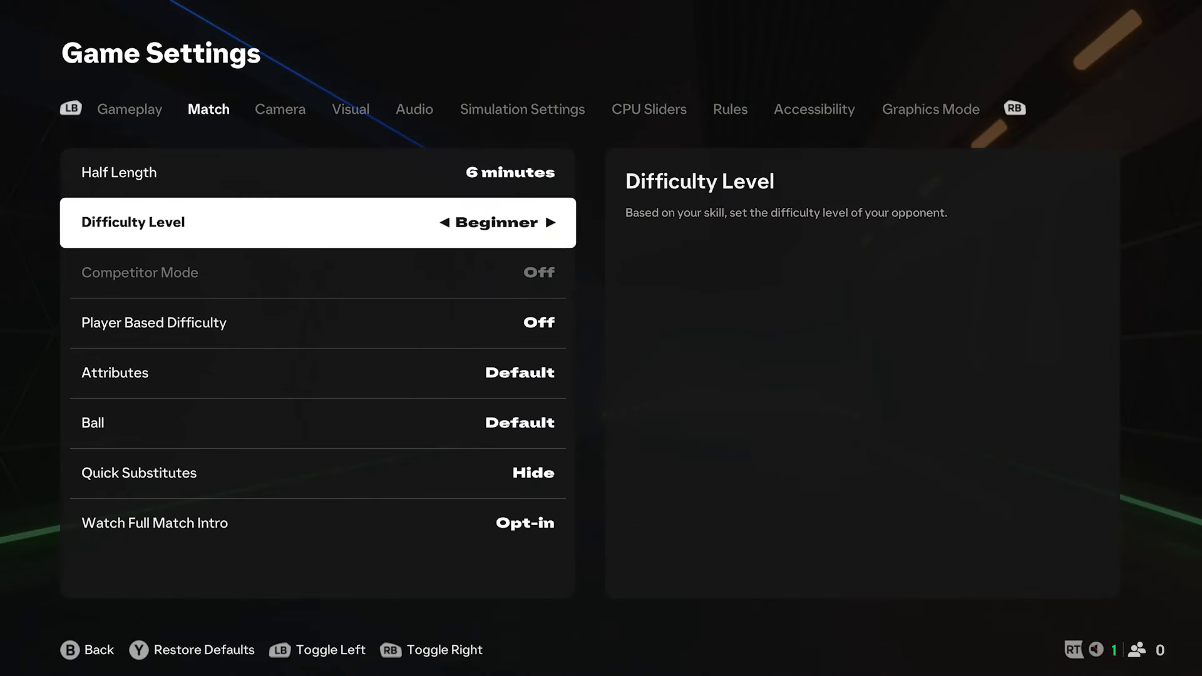
Cycle Difficulty Level up past Legendary and settle it on World Class with Competitor Mode off
click(551, 223)
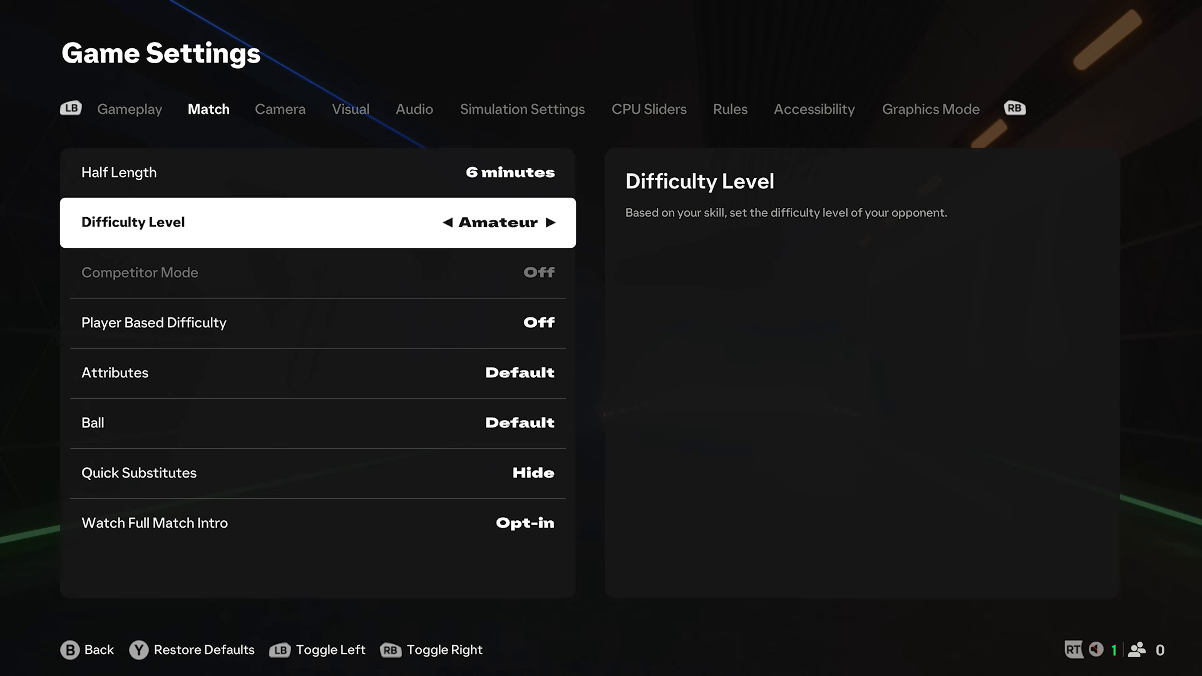
click(546, 223)
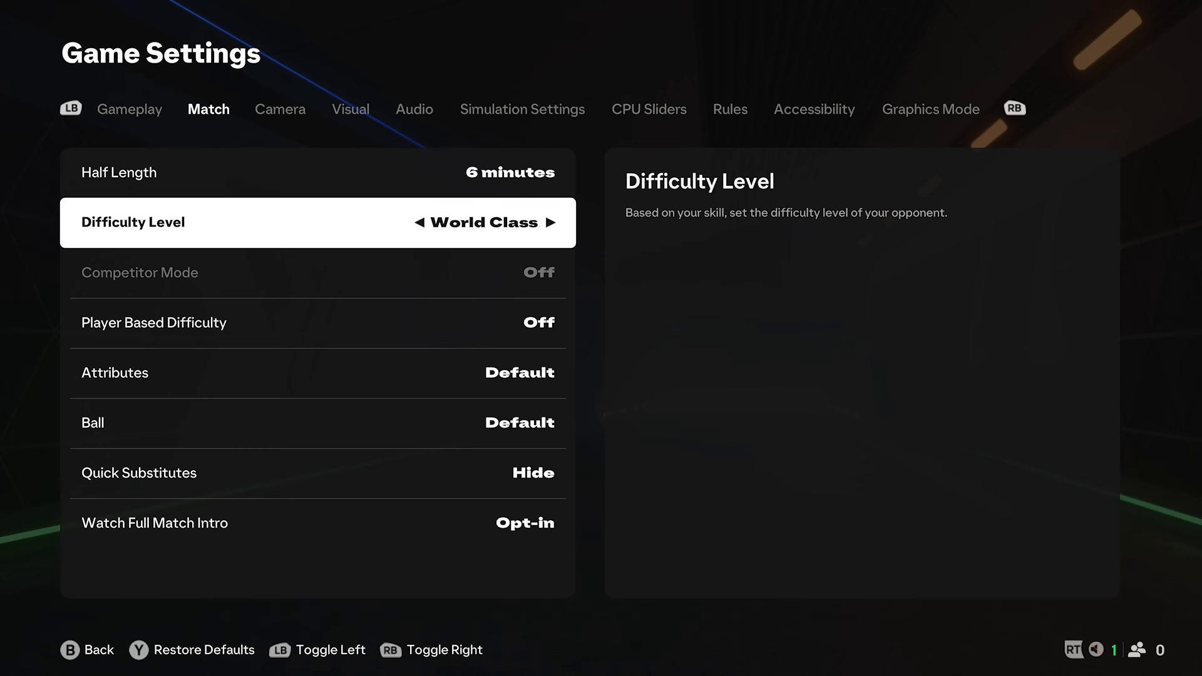
click(540, 223)
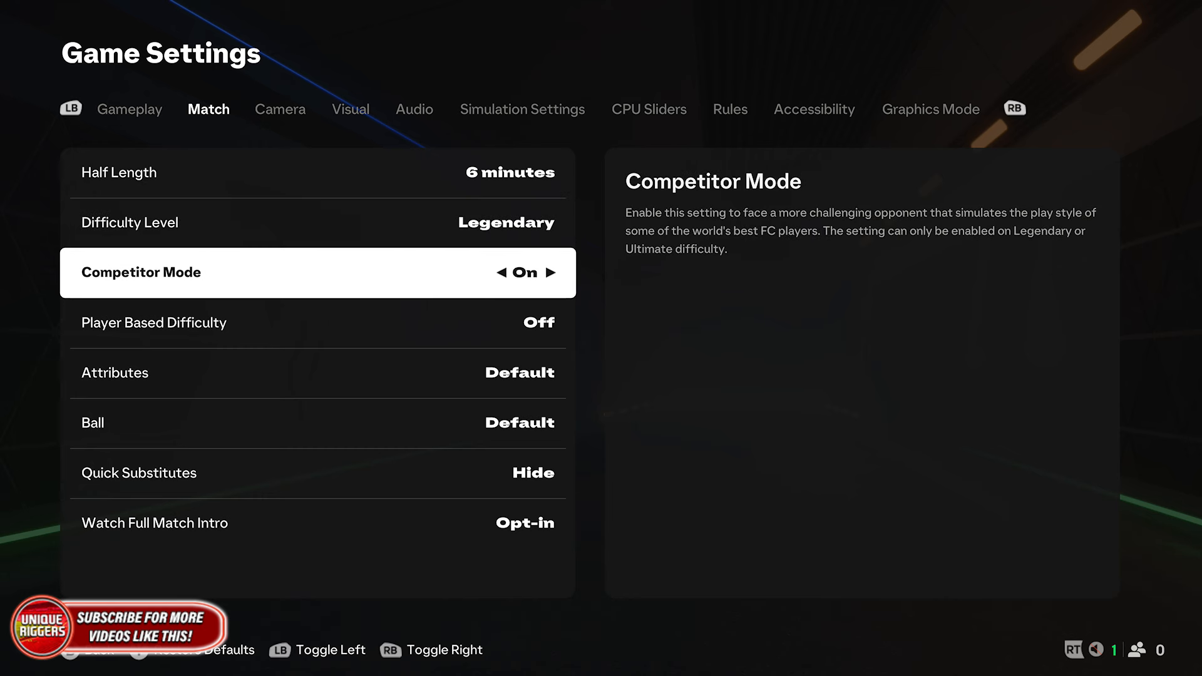
key(Up)
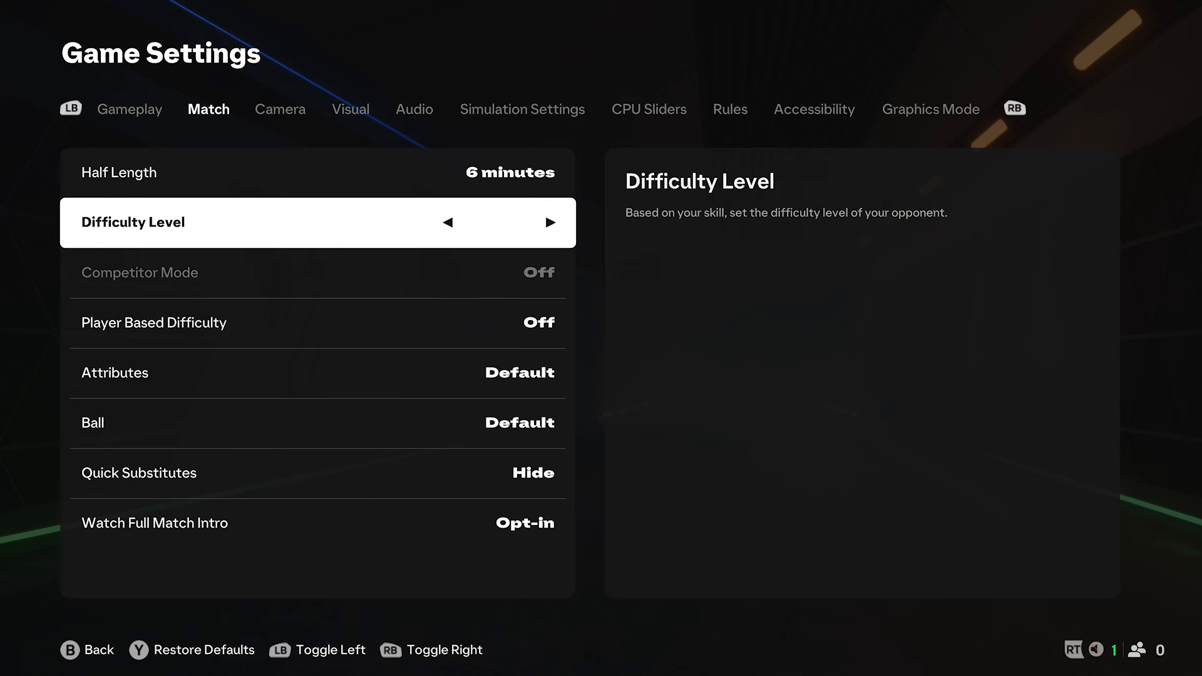
click(552, 223)
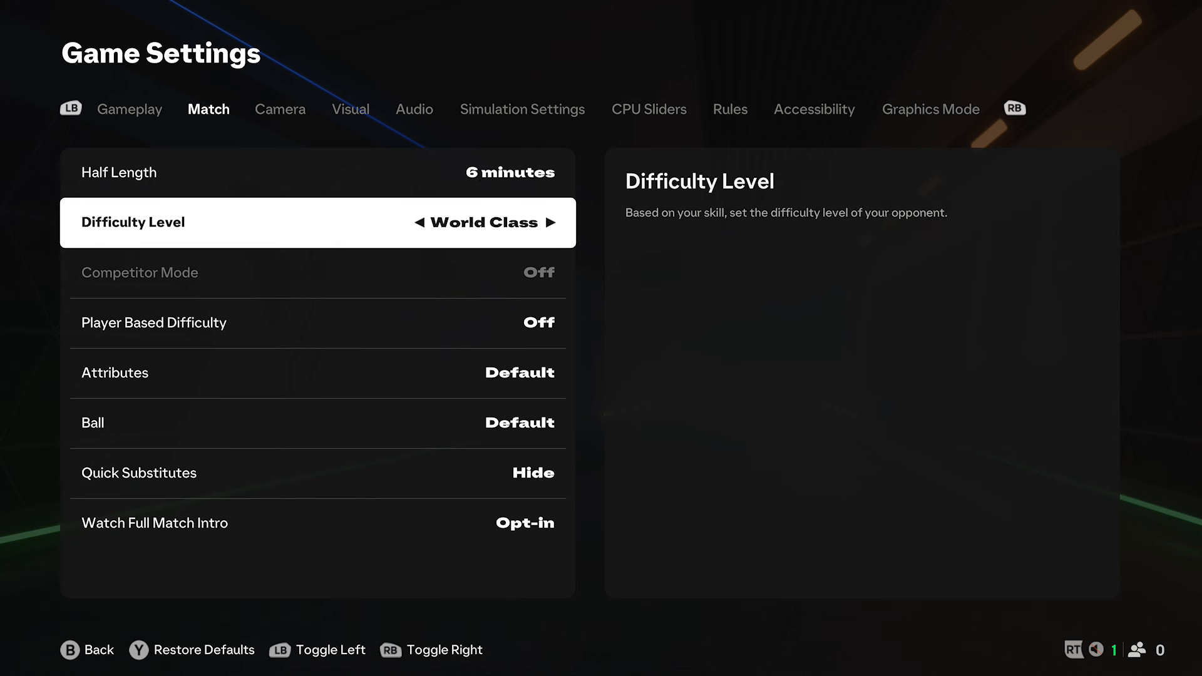